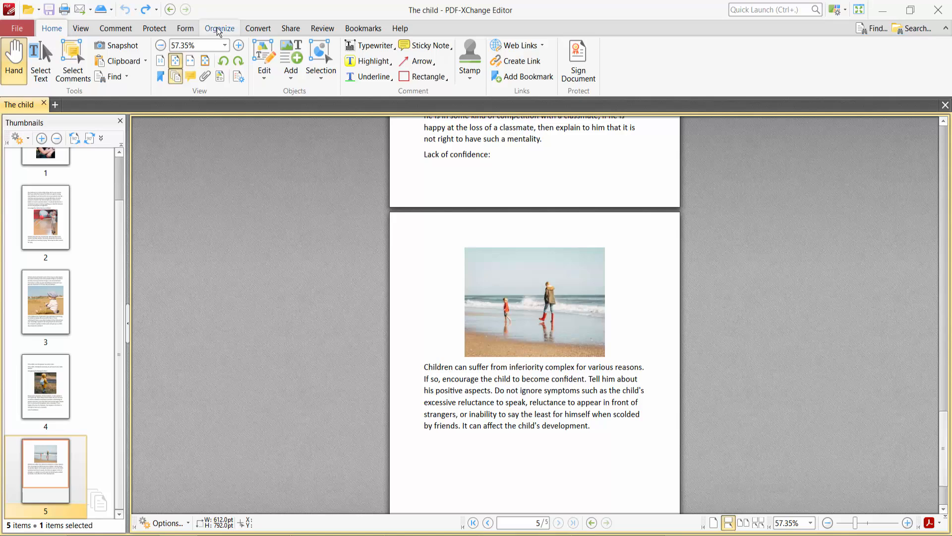
Step: Show the Organize Insert choices for adding pages to The child
{"action": "left_click", "coordinate": [219, 28]}
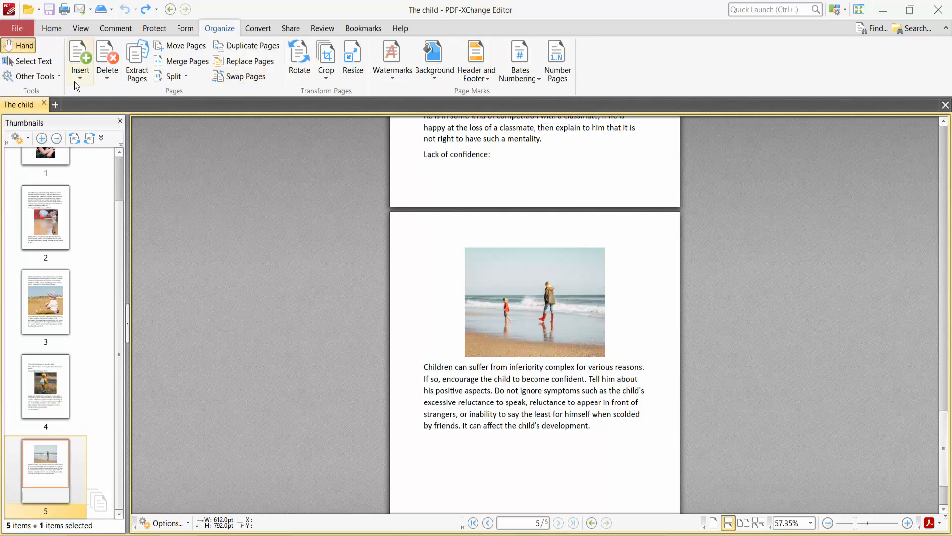
{"action": "left_click", "coordinate": [80, 60]}
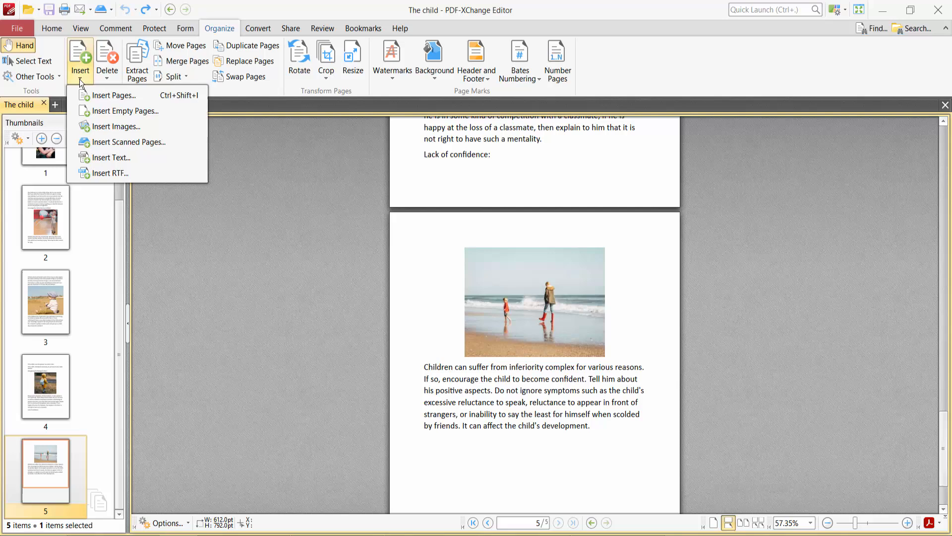
{"action": "mouse_move", "coordinate": [127, 101]}
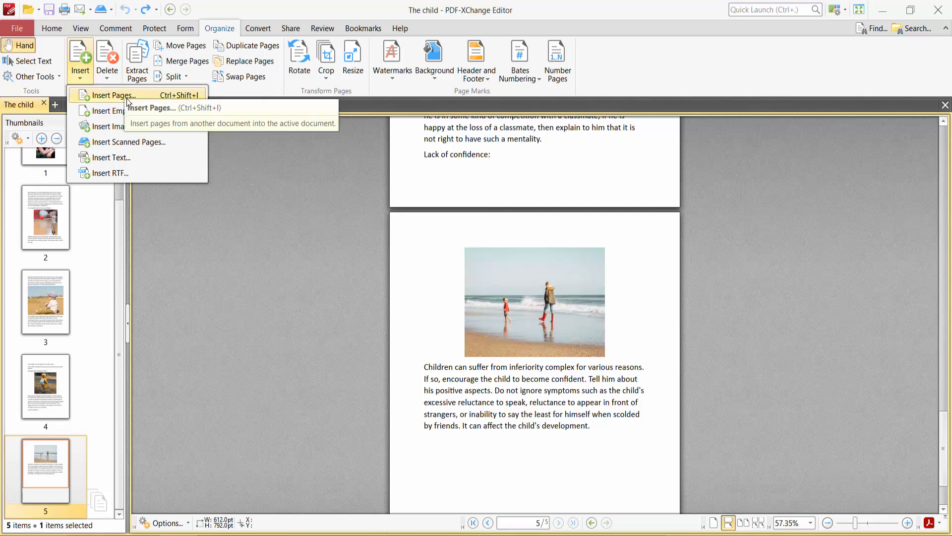
Step: Start an Insert Pages setup targeting page 3 with placement After
{"action": "left_click", "coordinate": [113, 95]}
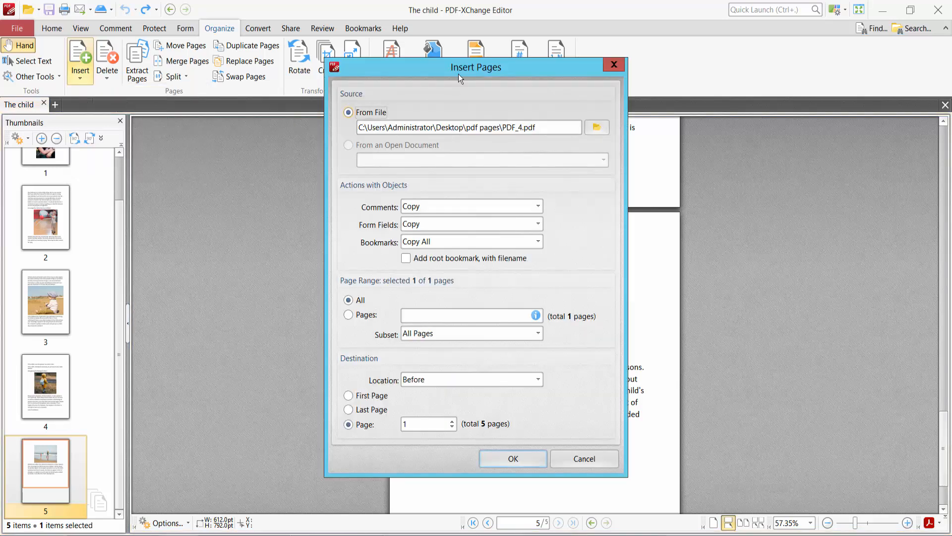
{"action": "mouse_move", "coordinate": [566, 283]}
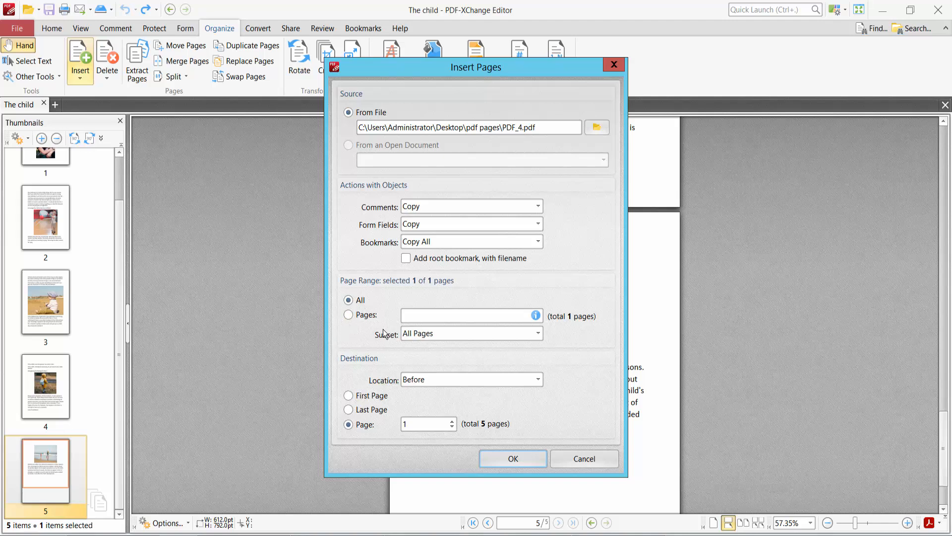
{"action": "mouse_move", "coordinate": [369, 368]}
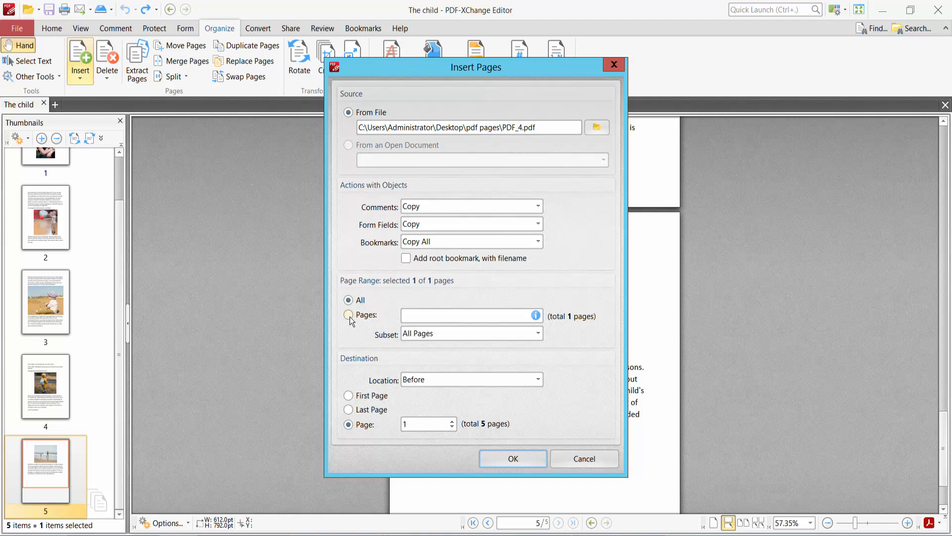
{"action": "left_click", "coordinate": [348, 315]}
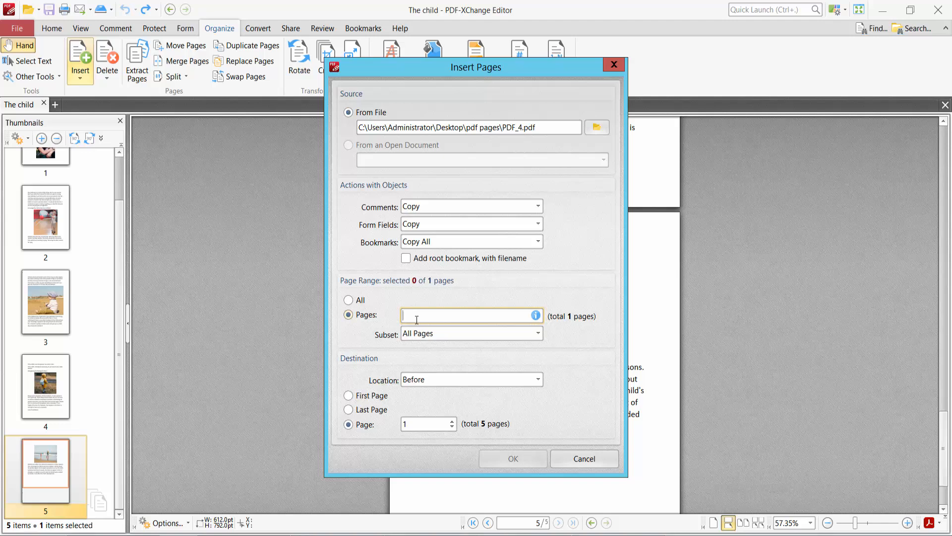
{"action": "mouse_move", "coordinate": [445, 320]}
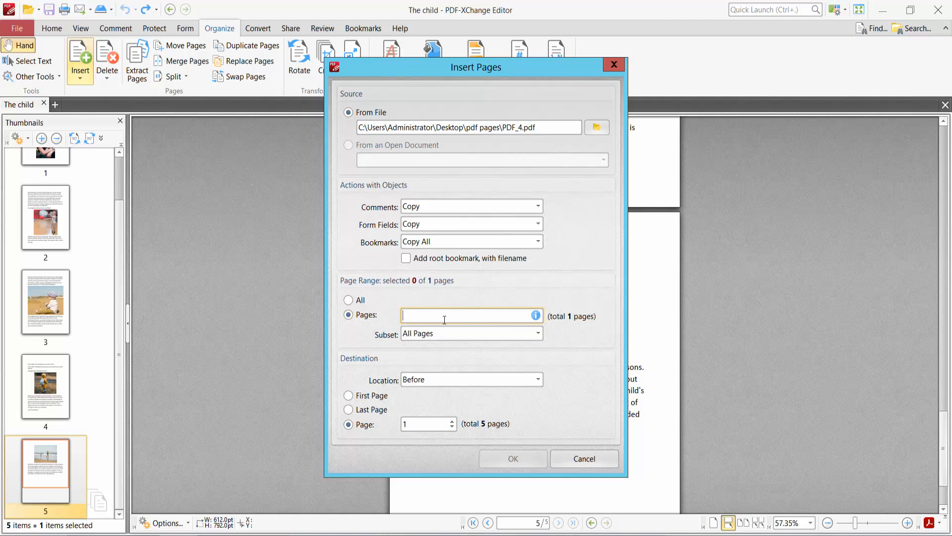
{"action": "mouse_move", "coordinate": [438, 333]}
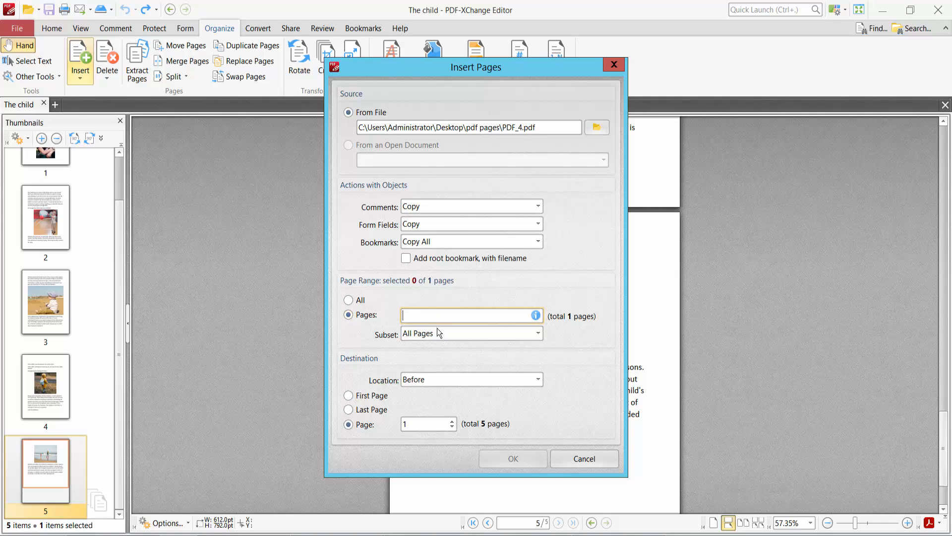
{"action": "mouse_move", "coordinate": [413, 431]}
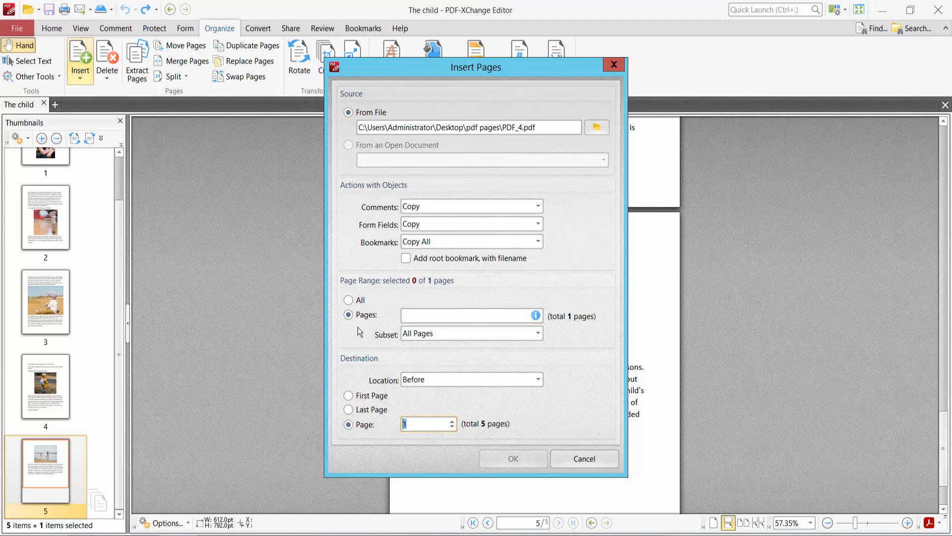
{"action": "left_click", "coordinate": [348, 299]}
{"action": "type", "text": "3"}
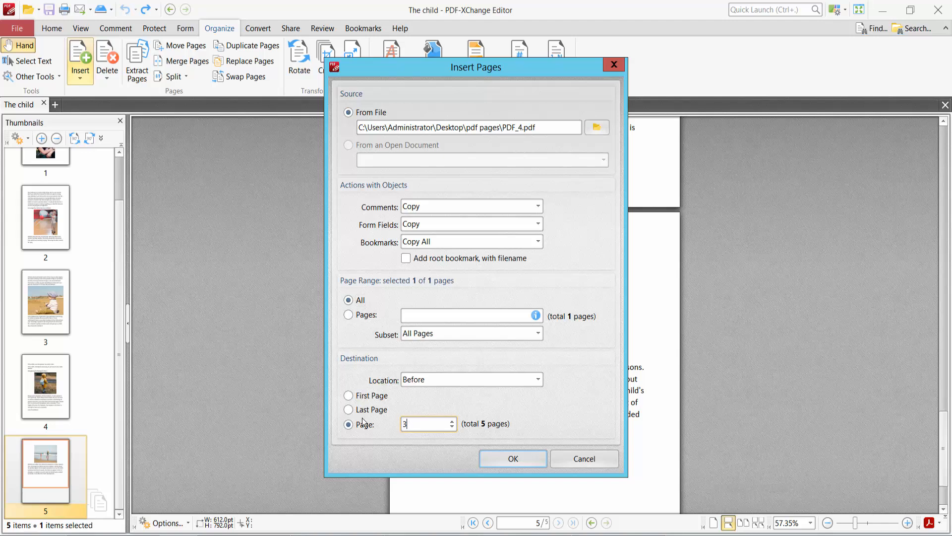
{"action": "left_click", "coordinate": [538, 379]}
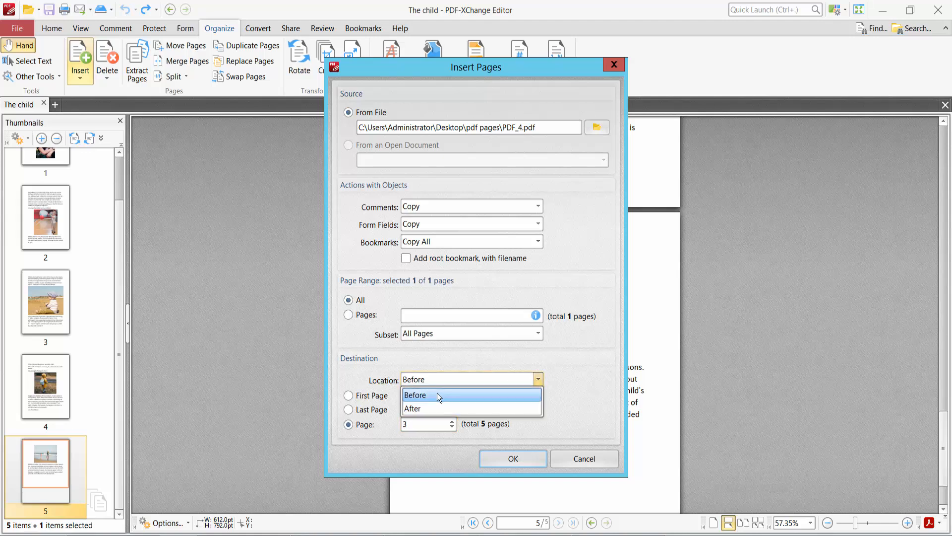
{"action": "left_click", "coordinate": [413, 409]}
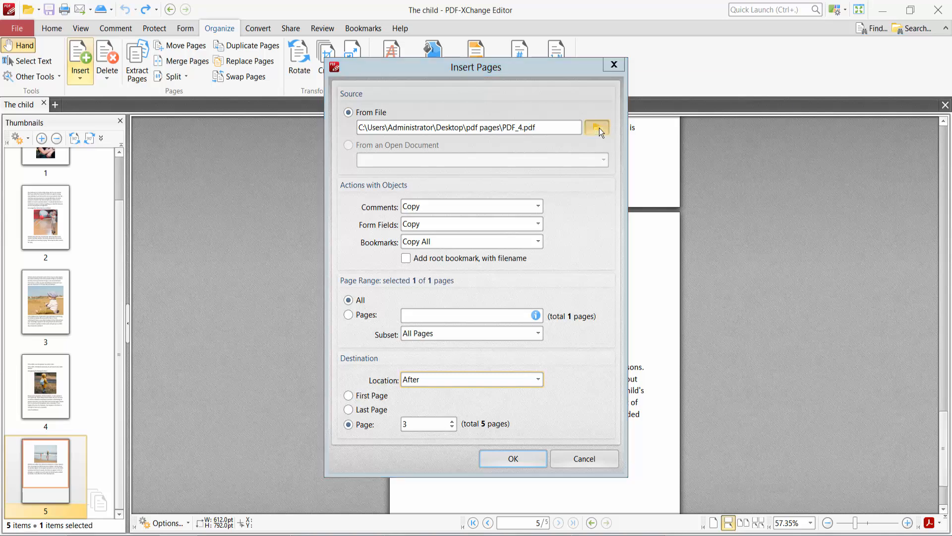
Step: Pick PDF_3 as the source and insert it after page 3, making six pages
{"action": "left_click", "coordinate": [596, 127]}
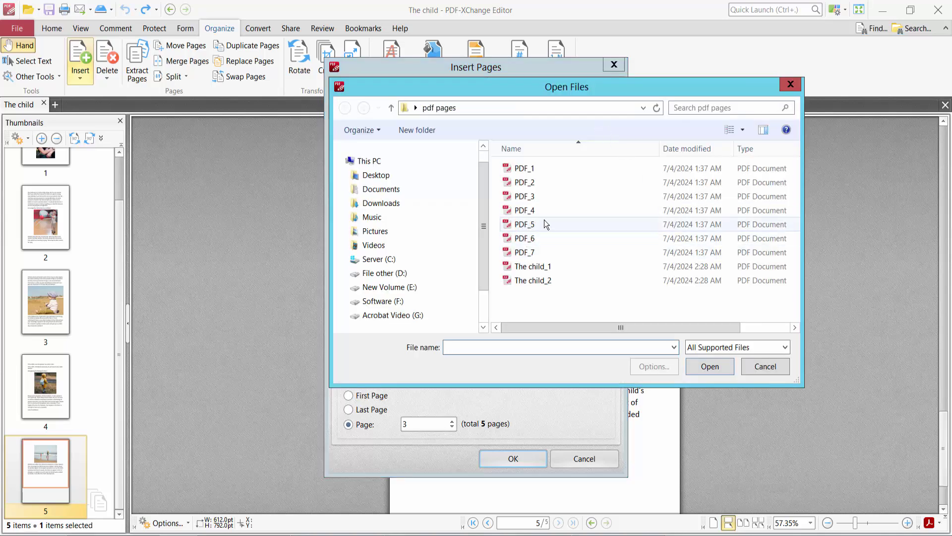
{"action": "left_click", "coordinate": [524, 195]}
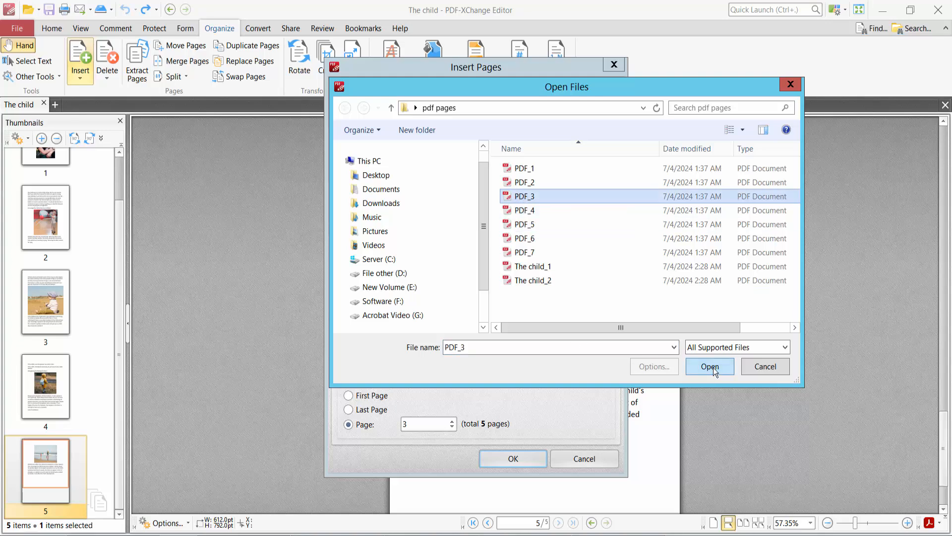
{"action": "left_click", "coordinate": [709, 367]}
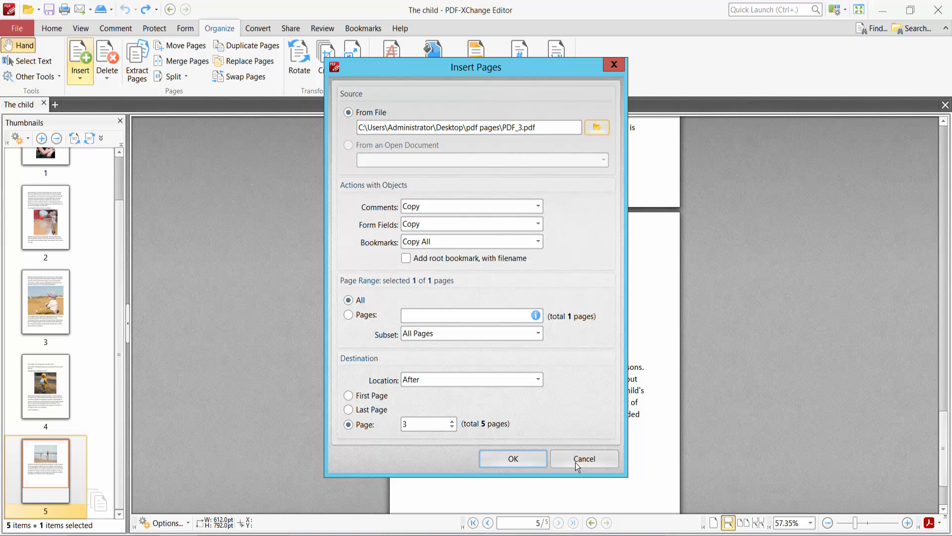
{"action": "left_click", "coordinate": [584, 459]}
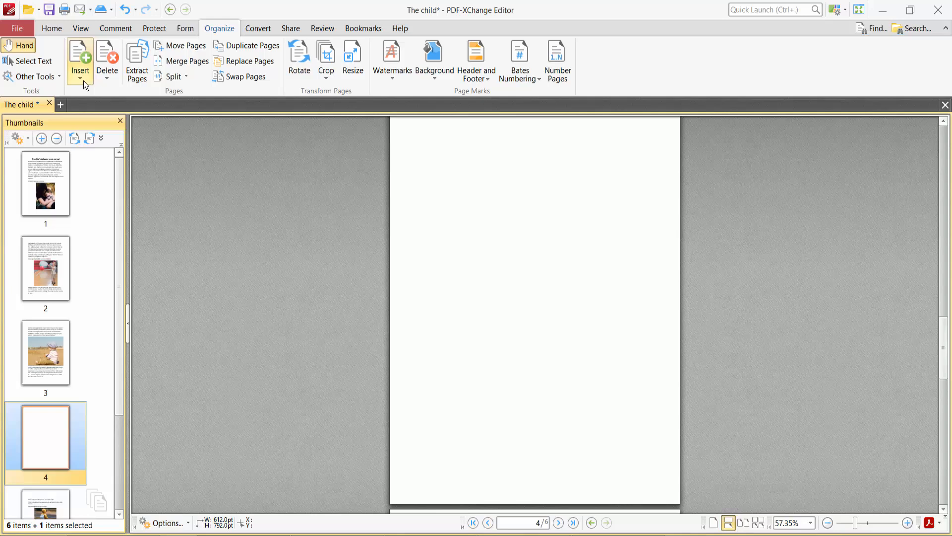
Step: Begin another page insertion set to go before the First Page
{"action": "left_click", "coordinate": [79, 59]}
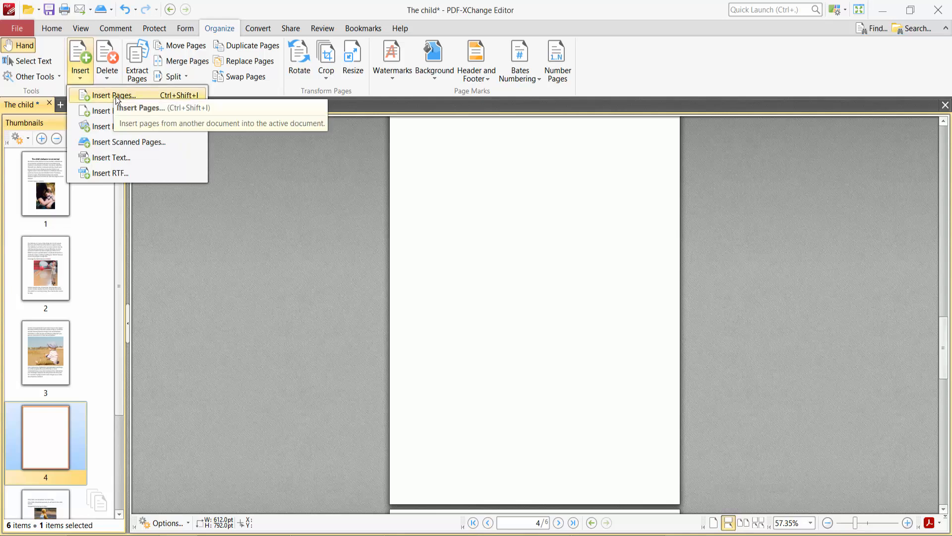
{"action": "left_click", "coordinate": [107, 95]}
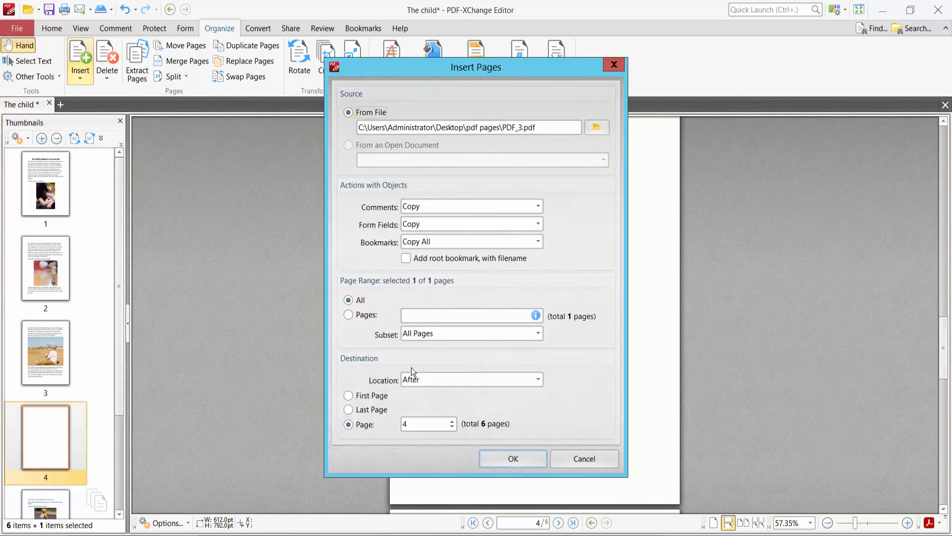
{"action": "left_click", "coordinate": [349, 395]}
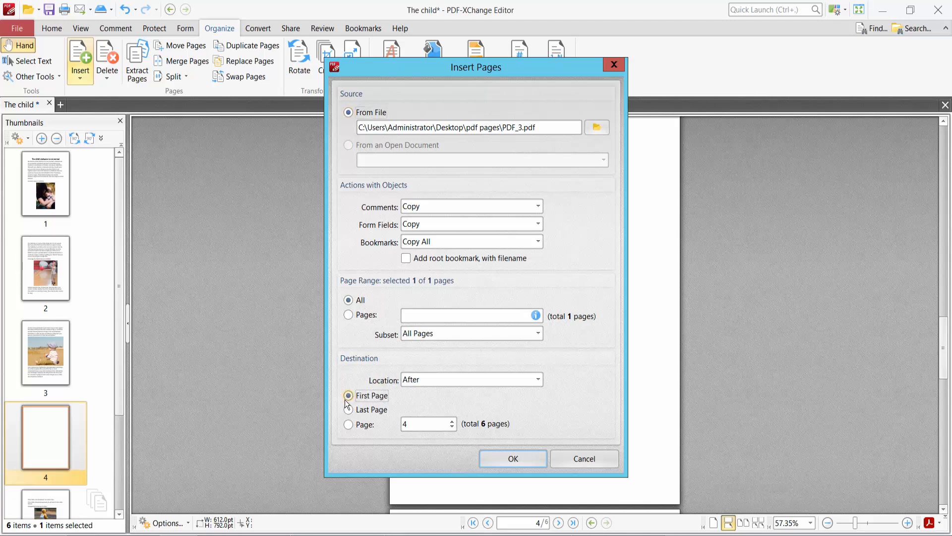
{"action": "left_click", "coordinate": [538, 379]}
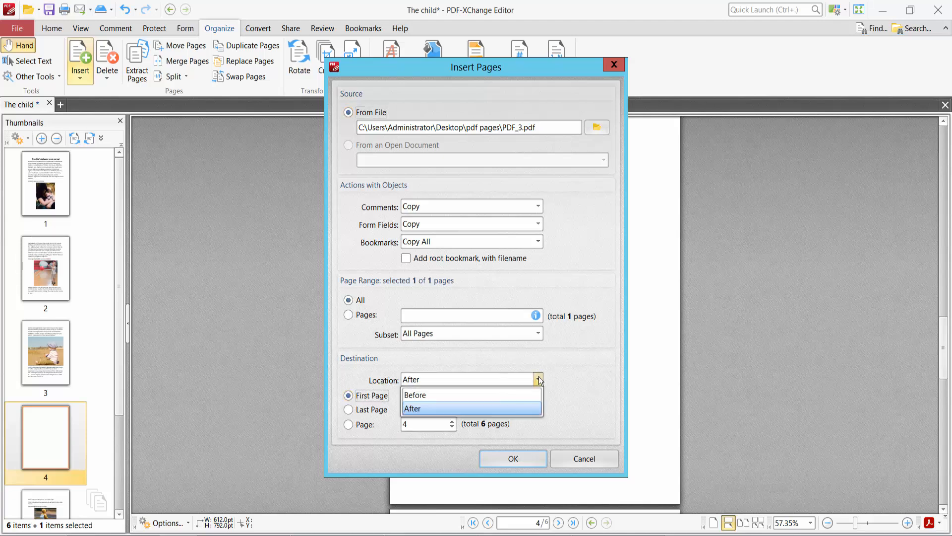
{"action": "left_click", "coordinate": [415, 395]}
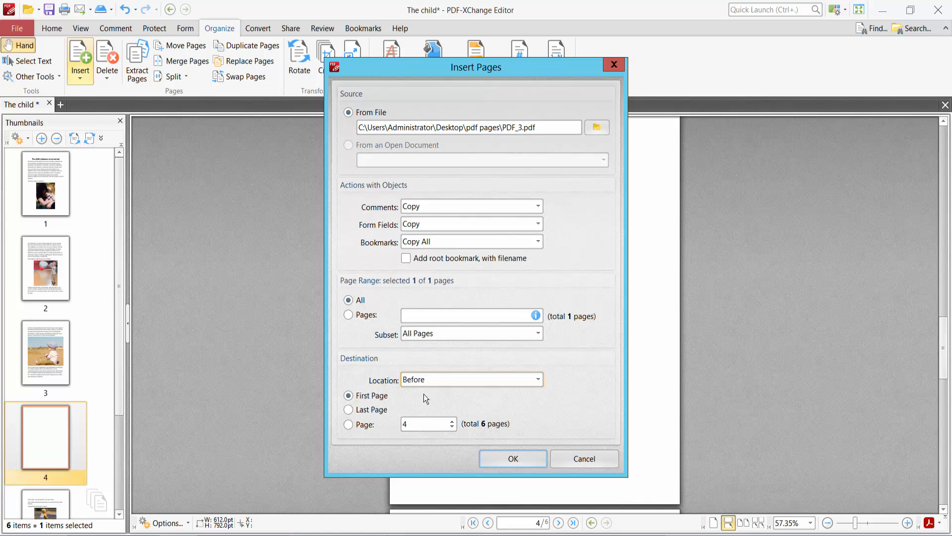
Step: Choose PDF_1 as the source and insert it as the new first page, making seven pages
{"action": "left_click", "coordinate": [596, 127]}
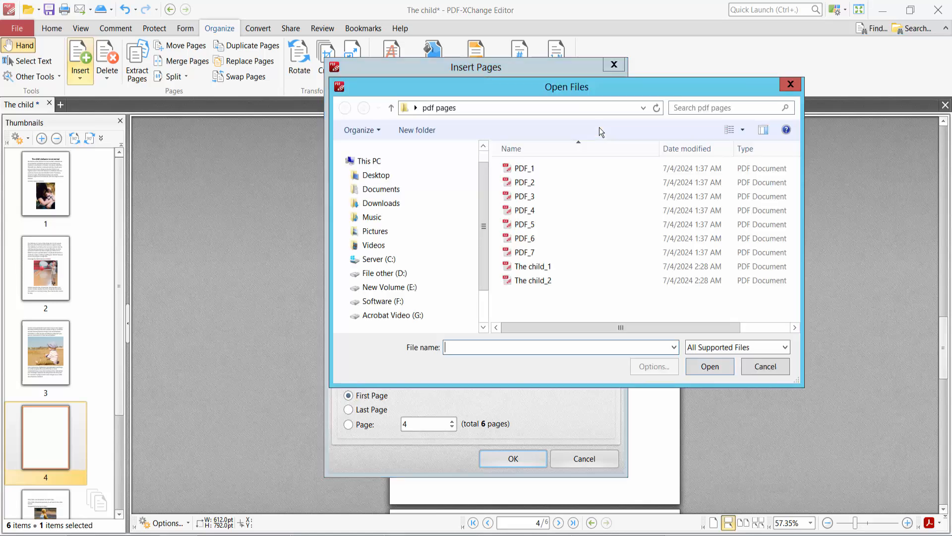
{"action": "left_click", "coordinate": [524, 167]}
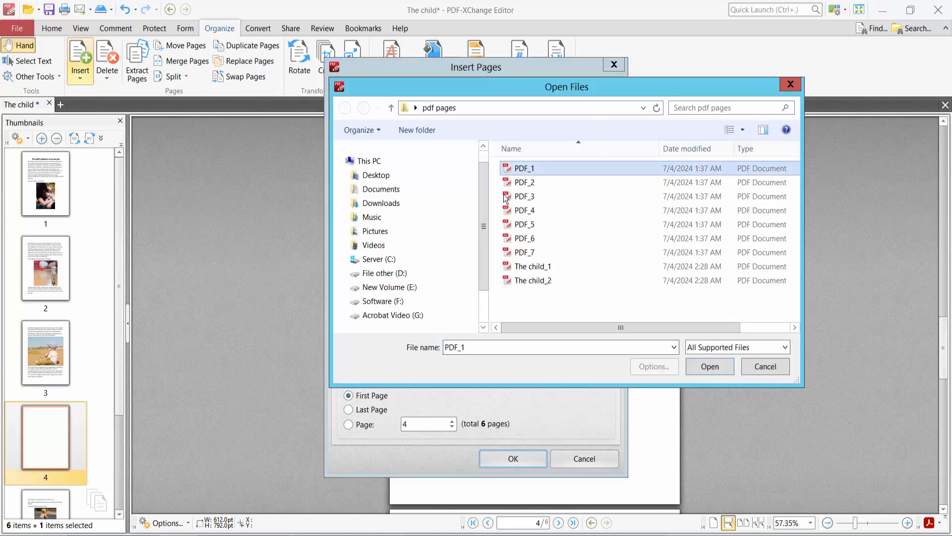
{"action": "left_click", "coordinate": [709, 366]}
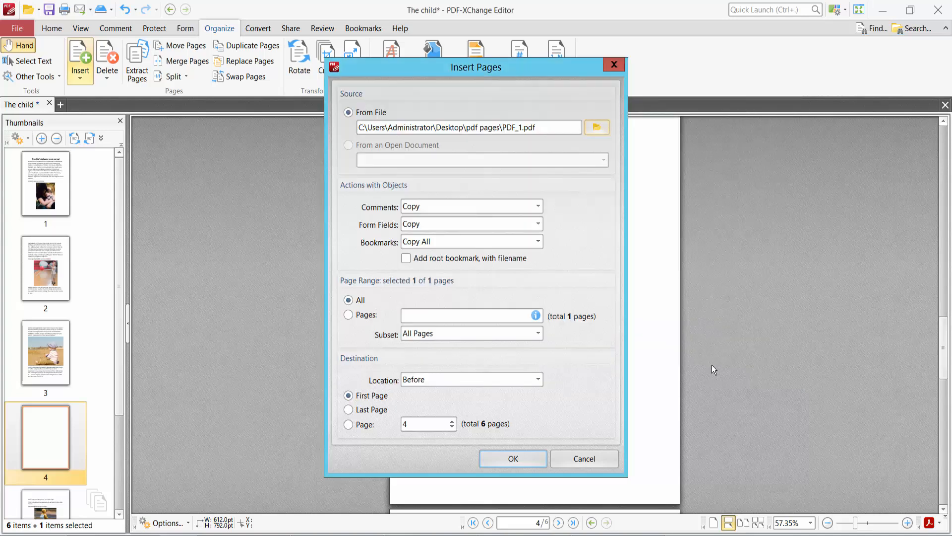
{"action": "left_click", "coordinate": [513, 458]}
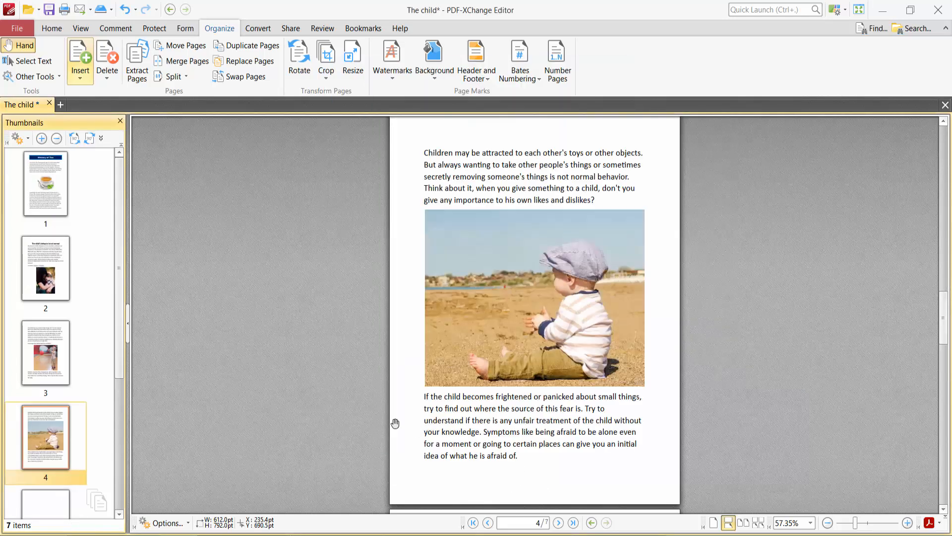
Step: Select the new page 1 thumbnail and show the Insert page choices again
{"action": "left_click", "coordinate": [46, 185]}
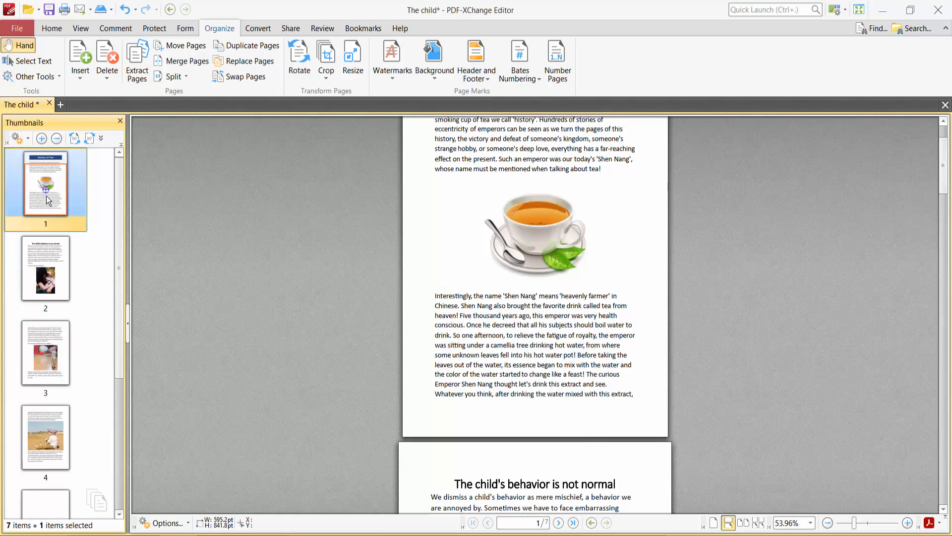
{"action": "left_click", "coordinate": [80, 59]}
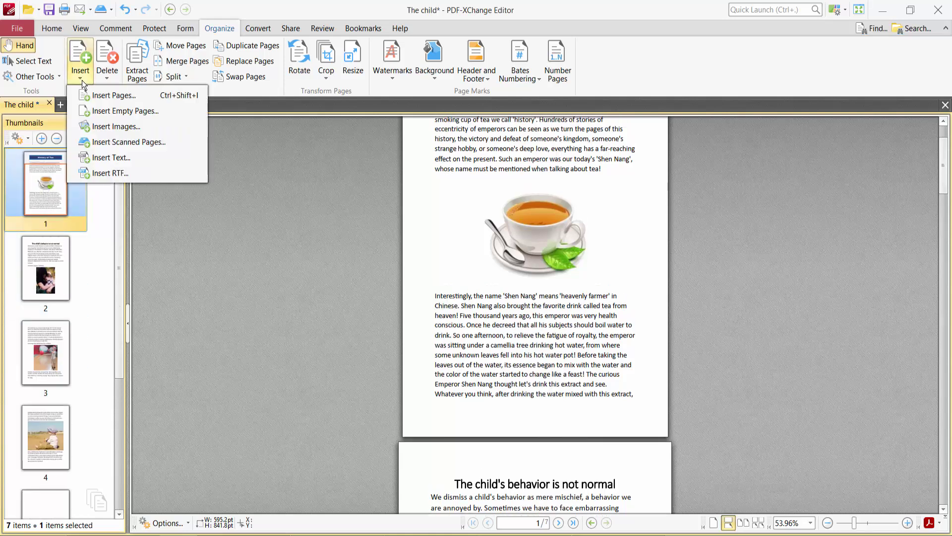
{"action": "mouse_move", "coordinate": [141, 116]}
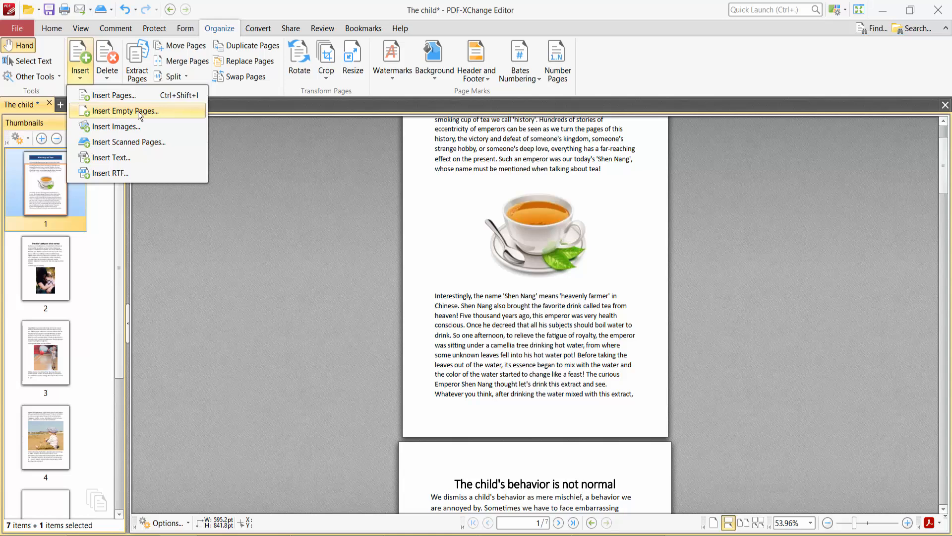
Step: Add 3 blank Document-sized pages after the last page, reaching ten pages
{"action": "left_click", "coordinate": [118, 111]}
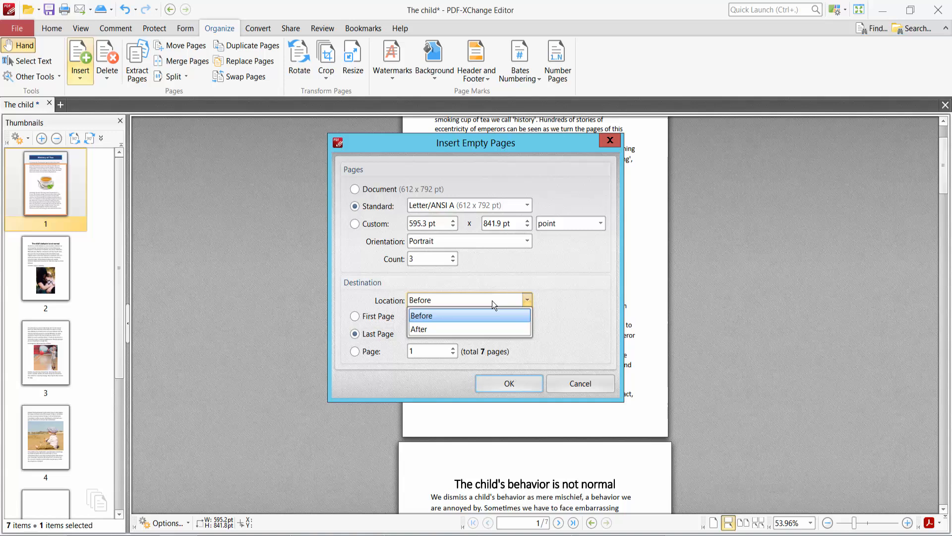
{"action": "left_click", "coordinate": [419, 329]}
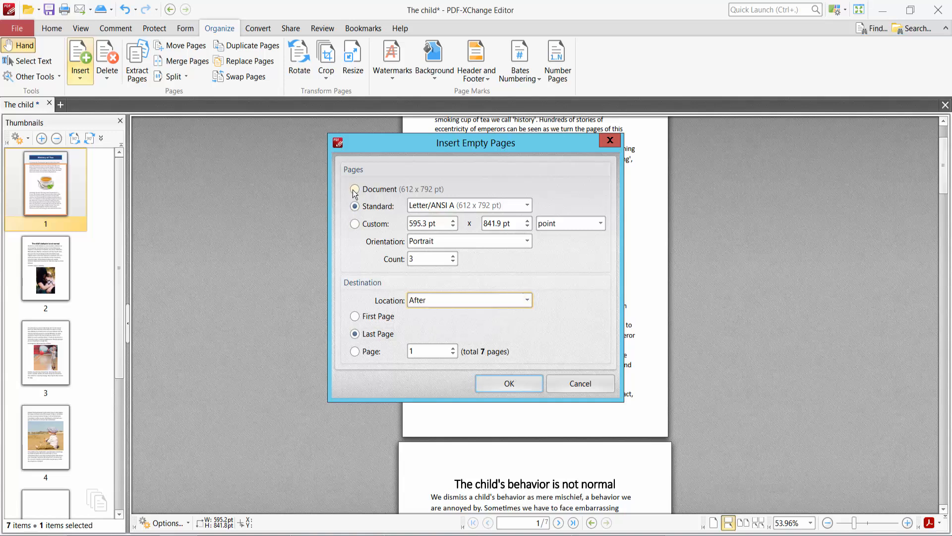
{"action": "left_click", "coordinate": [354, 188]}
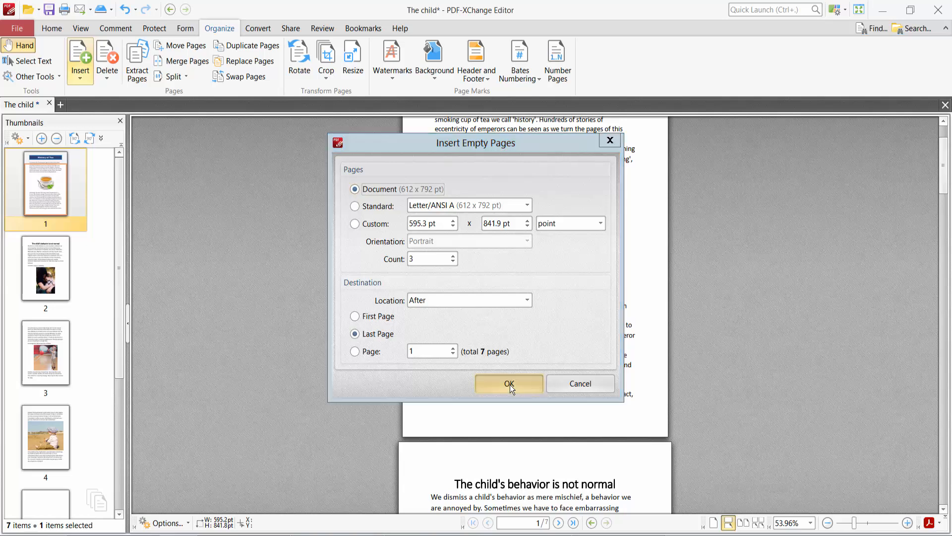
{"action": "left_click", "coordinate": [510, 383]}
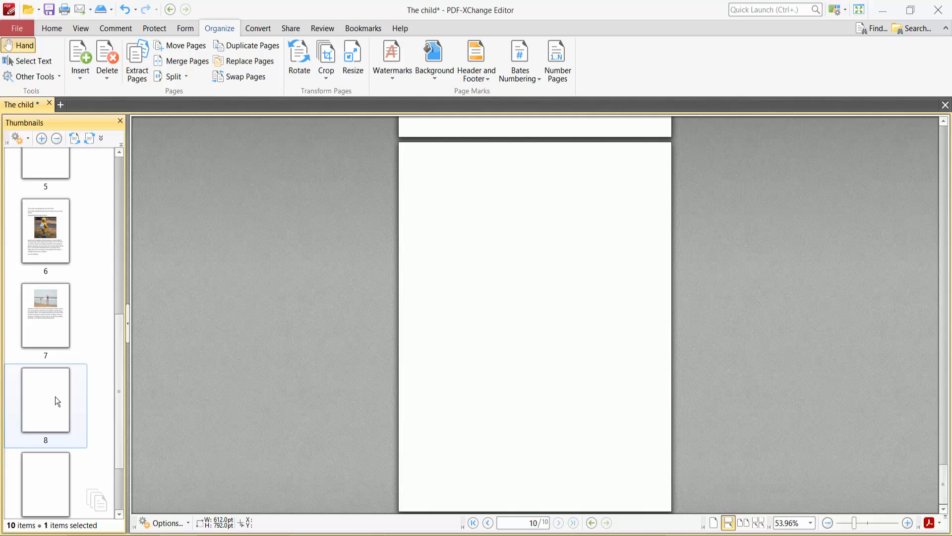
{"action": "left_click", "coordinate": [46, 395]}
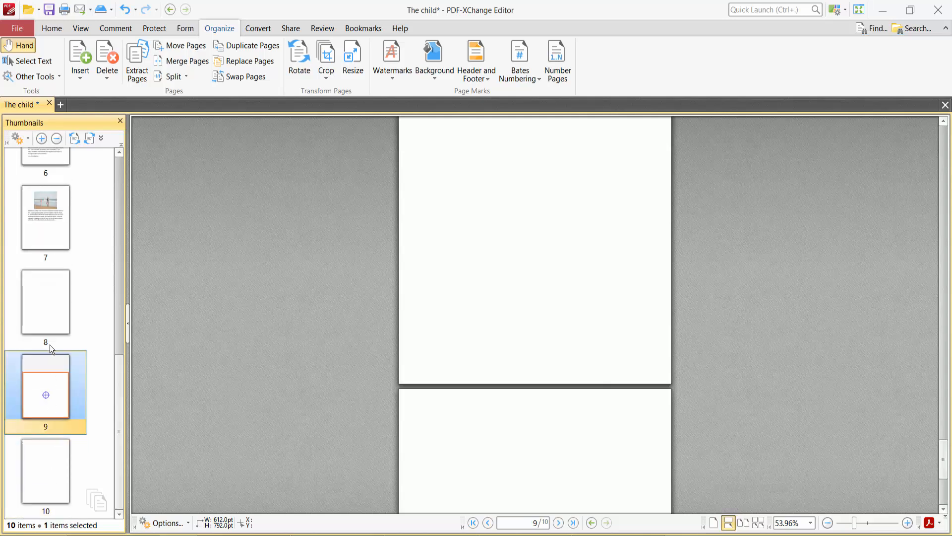
{"action": "left_click", "coordinate": [45, 301]}
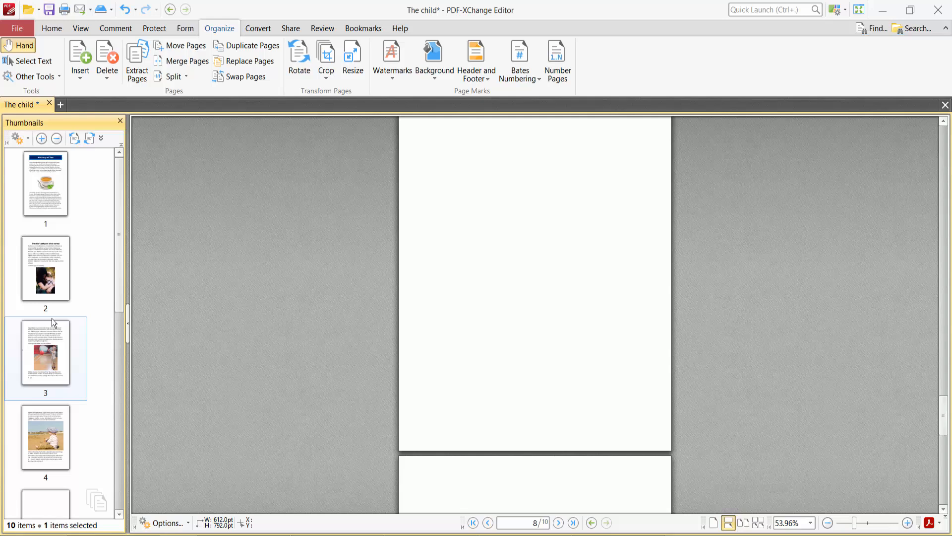
{"action": "mouse_move", "coordinate": [56, 321]}
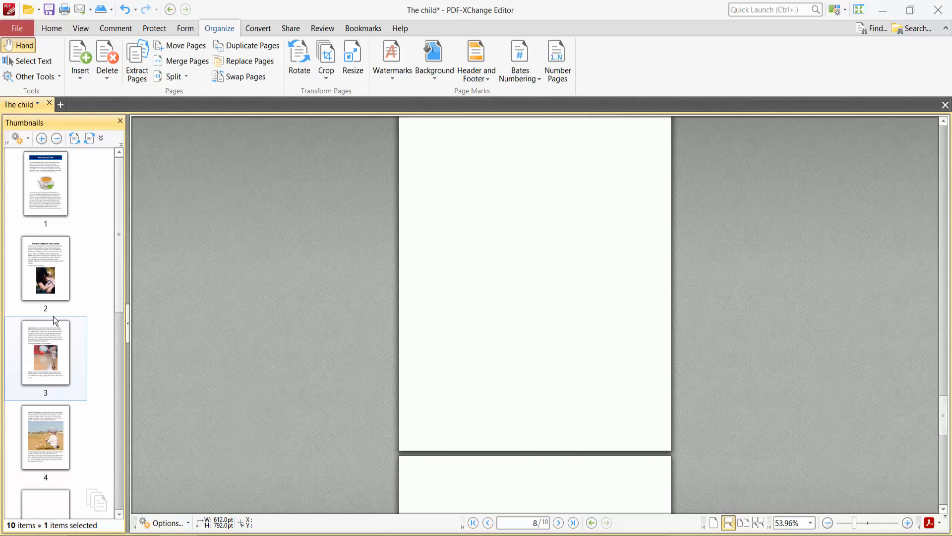
{"action": "left_click", "coordinate": [46, 272]}
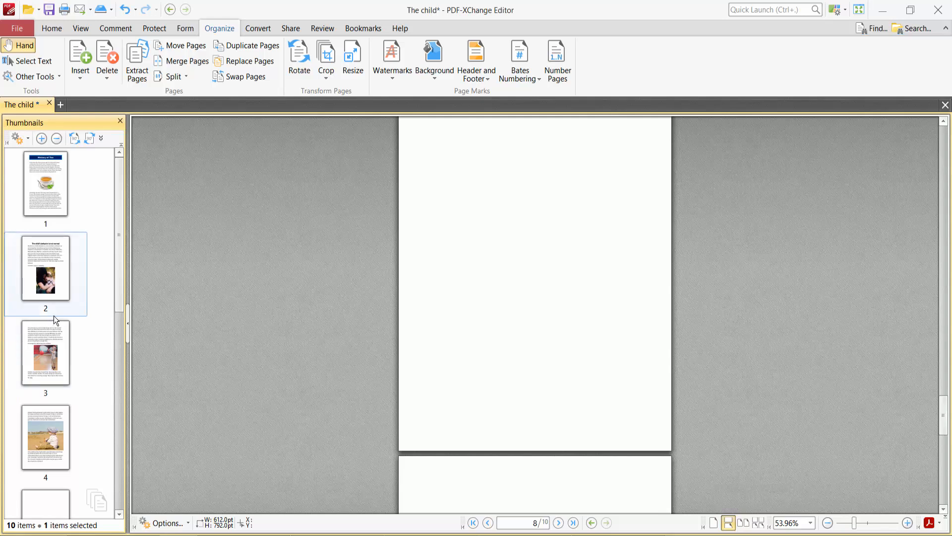